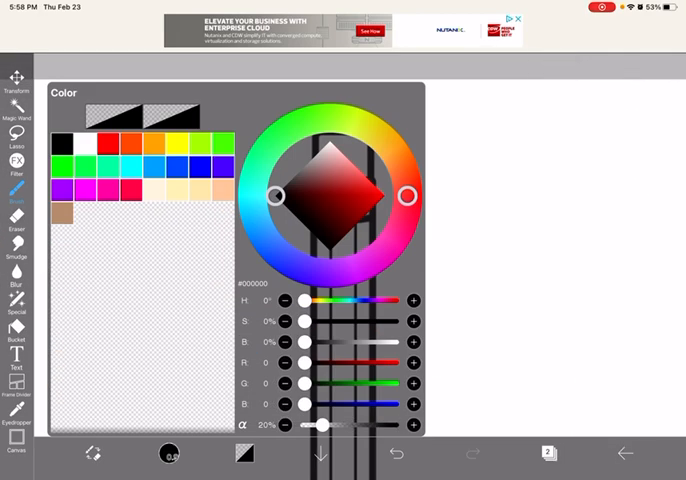
Step: Pick a light pink swatch as the drawing colour for the eraser
left_click(336, 180)
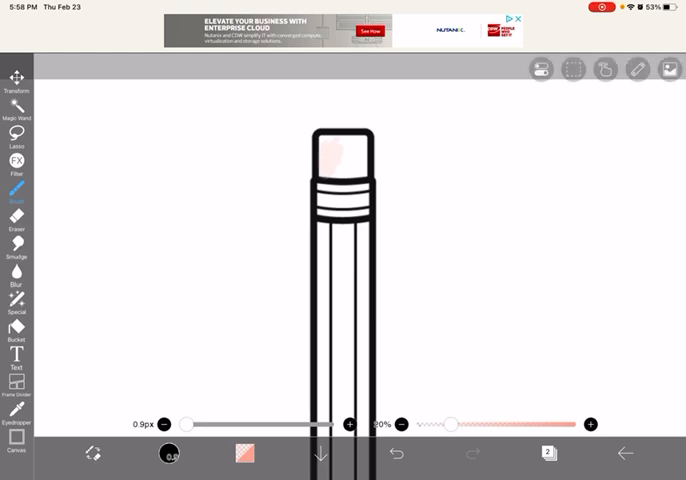
Step: Fill the eraser tip above the metal band solid pink with the brush
left_click(396, 454)
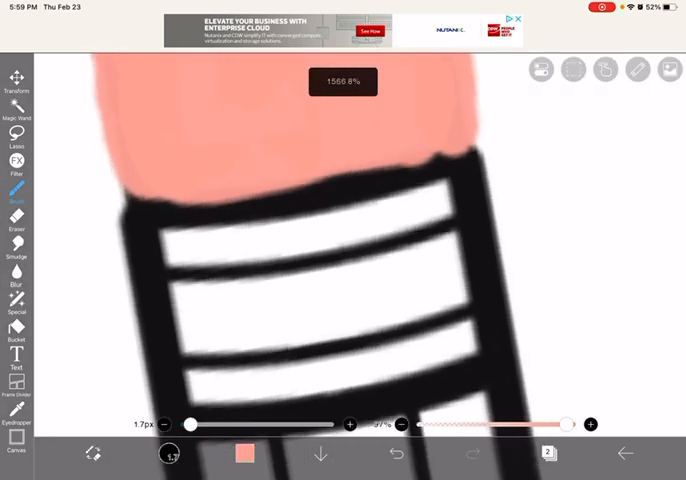
Step: Paint the ferrule bands pale yellow, then add a peach touch to the middle band
left_click(246, 450)
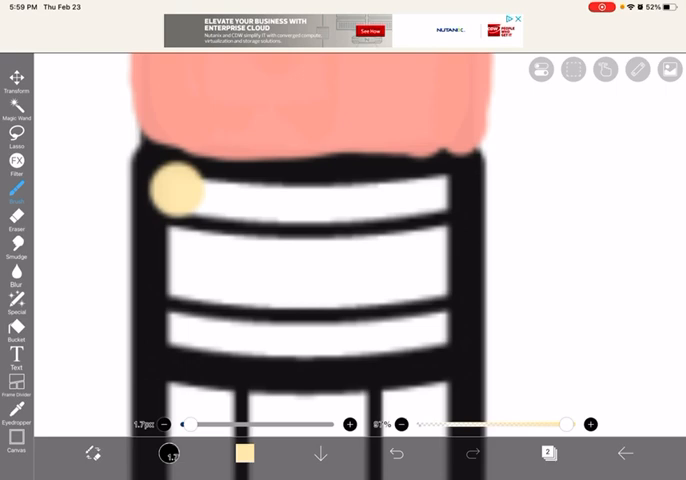
left_click_drag(170, 190, 450, 200)
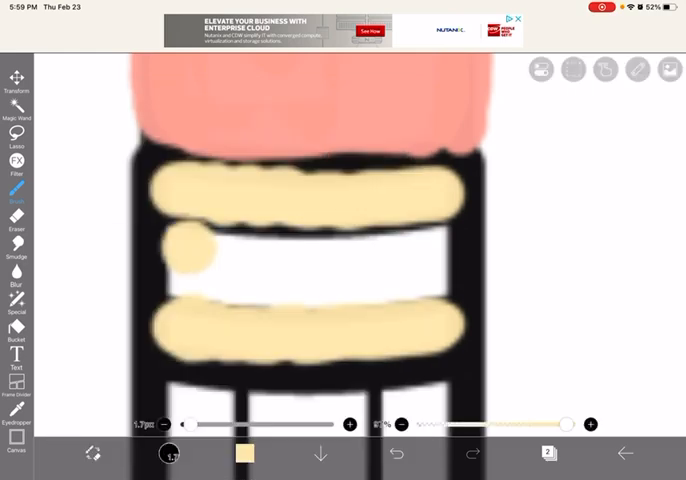
left_click(248, 452)
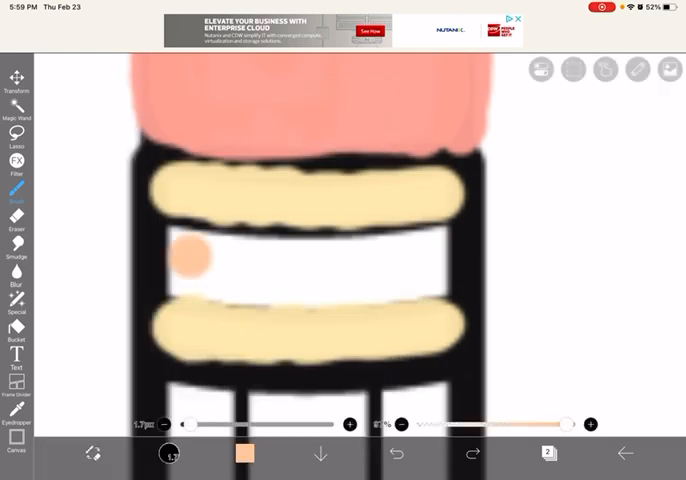
left_click_drag(190, 258, 420, 280)
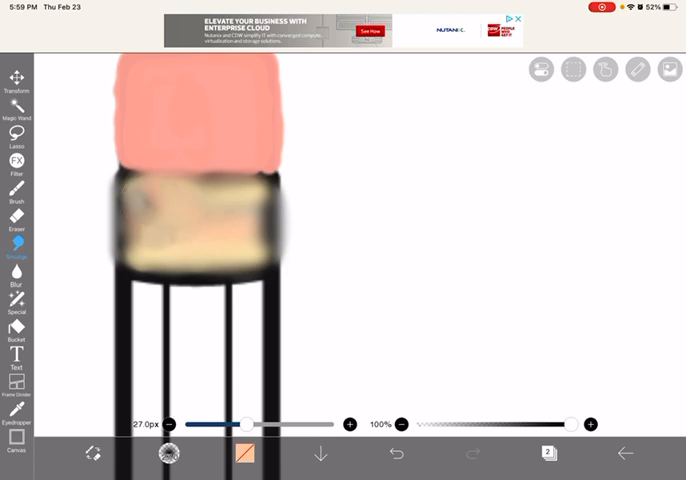
Step: Blur the coloured bands together into a soft wood-toned block
left_click_drag(248, 424, 276, 424)
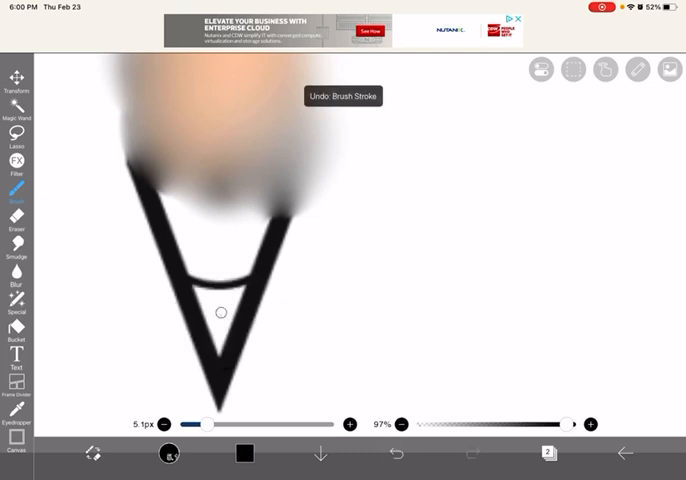
Step: Place a small black dot inside the pencil's sharpened tip
left_click(220, 312)
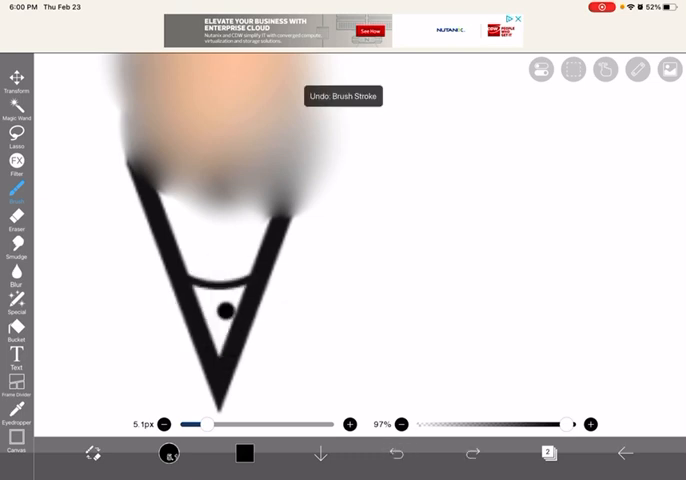